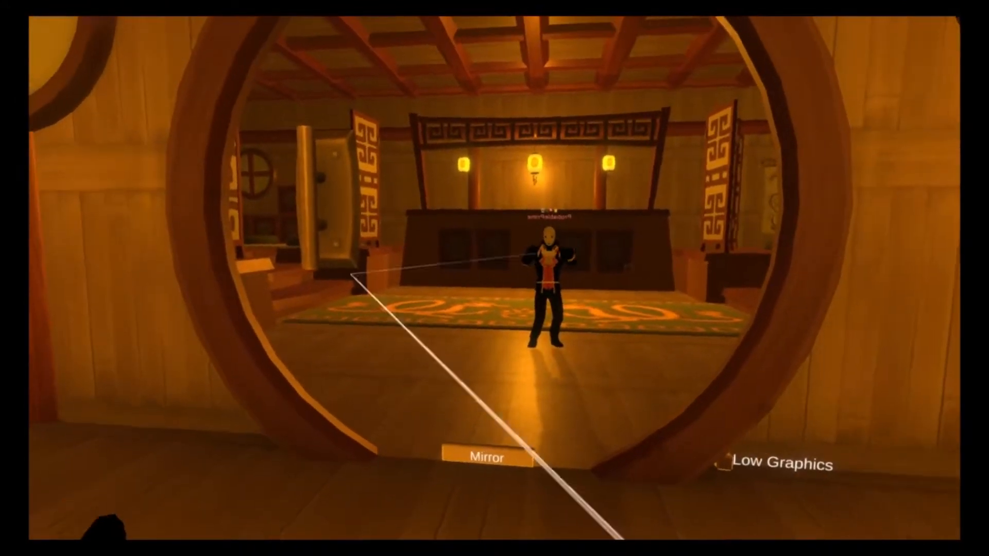
mouse_move(494, 278)
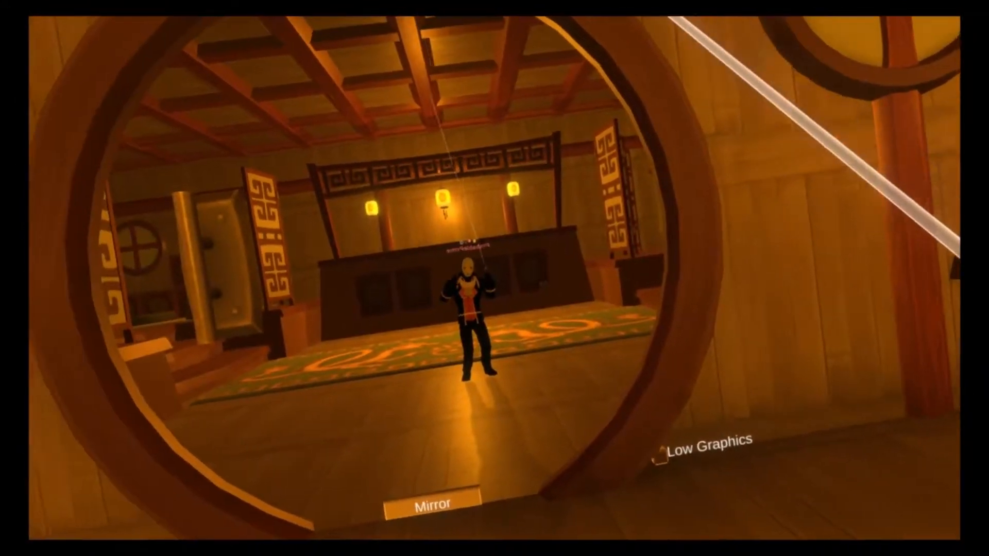
mouse_move(494, 278)
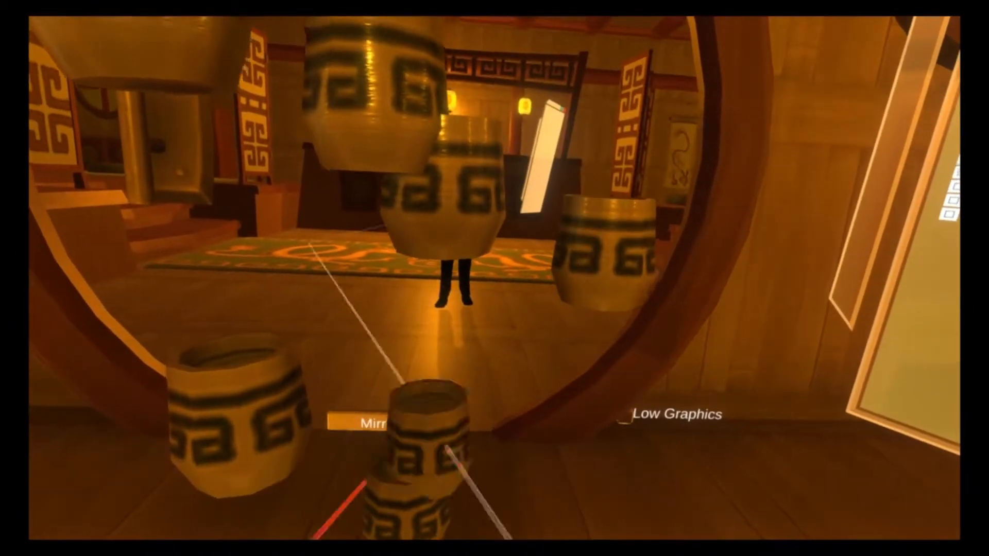
mouse_move(495, 278)
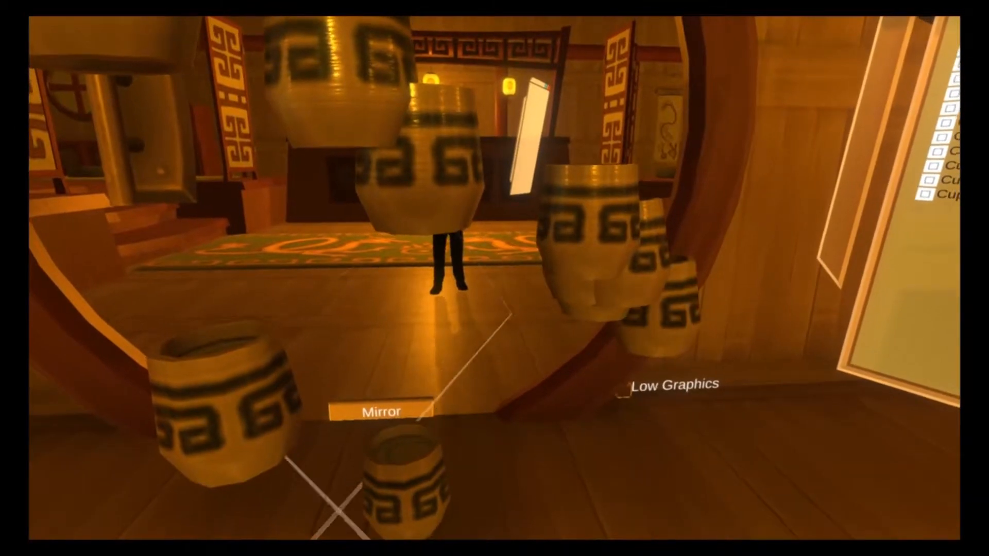